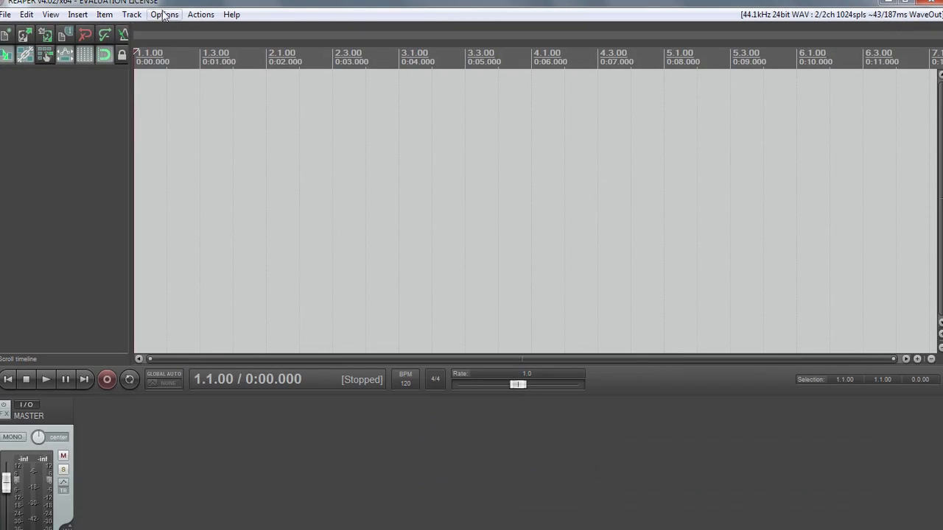
- Set the Device audio system to ASIO with the ASIO GX driver, then go to the VST plug-ins page
click(163, 14)
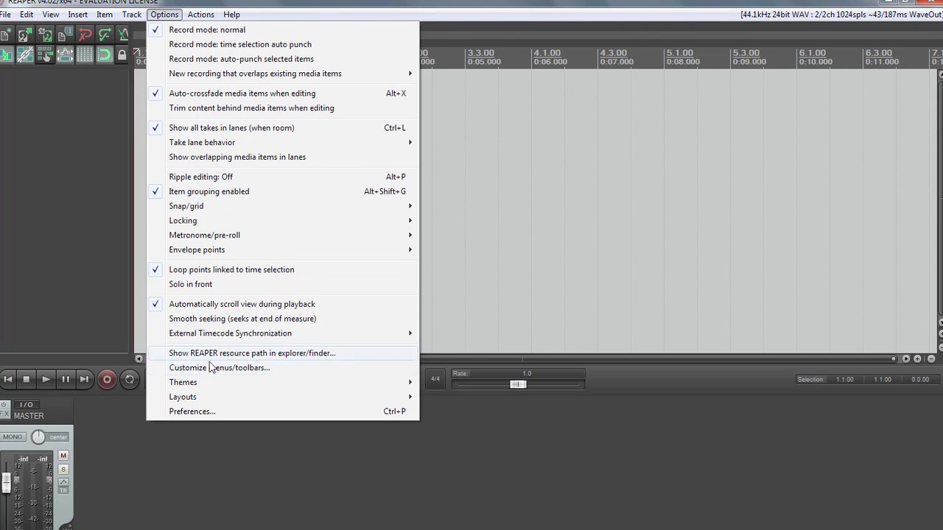
click(191, 411)
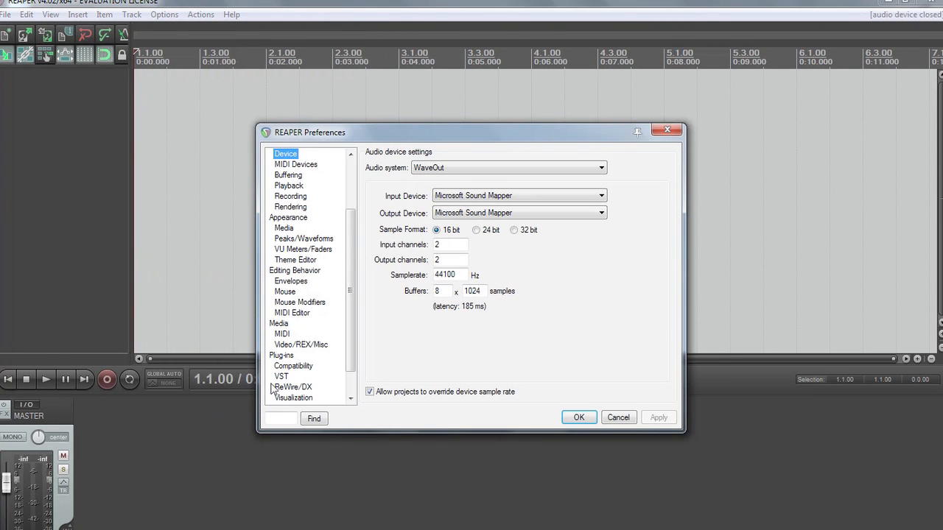
click(601, 167)
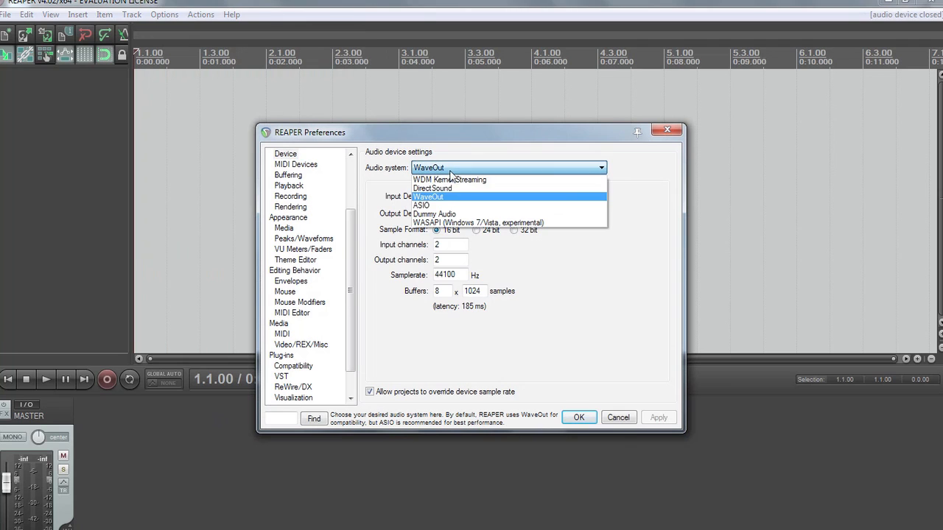
click(421, 205)
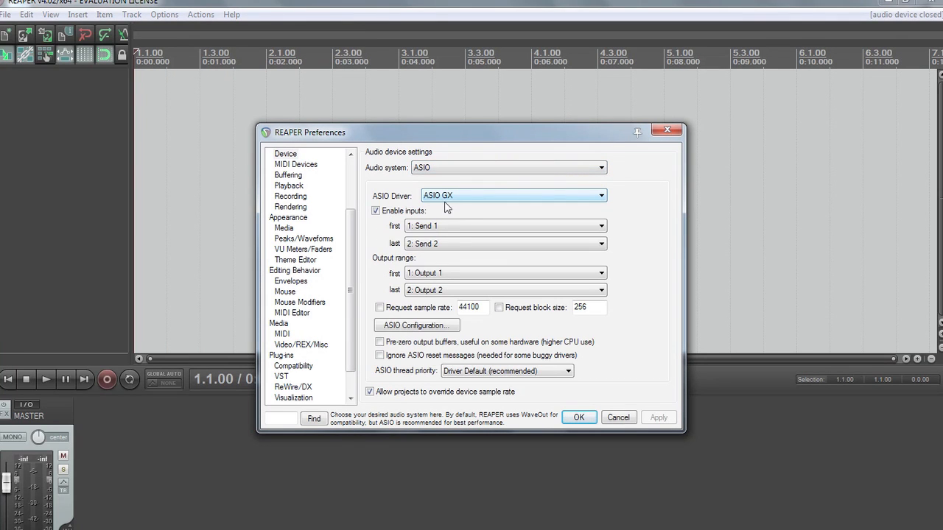
mouse_move(630, 433)
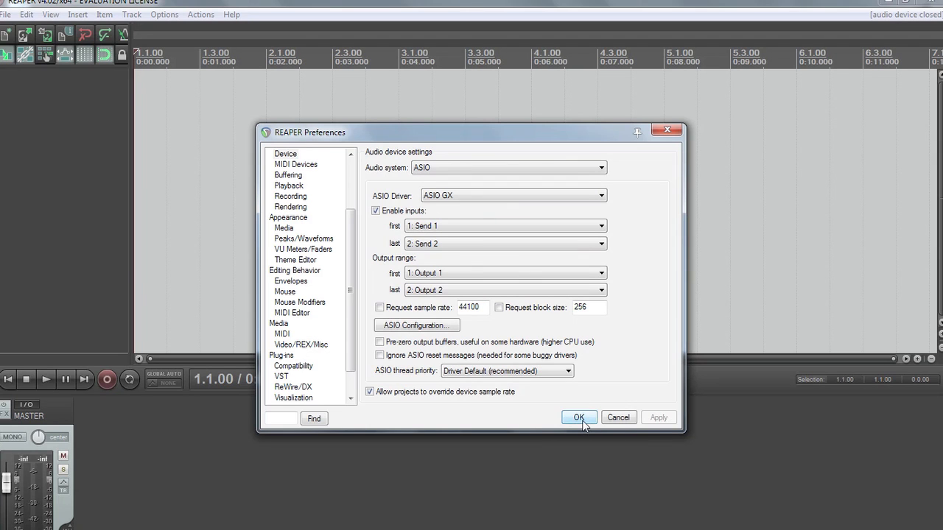
click(281, 355)
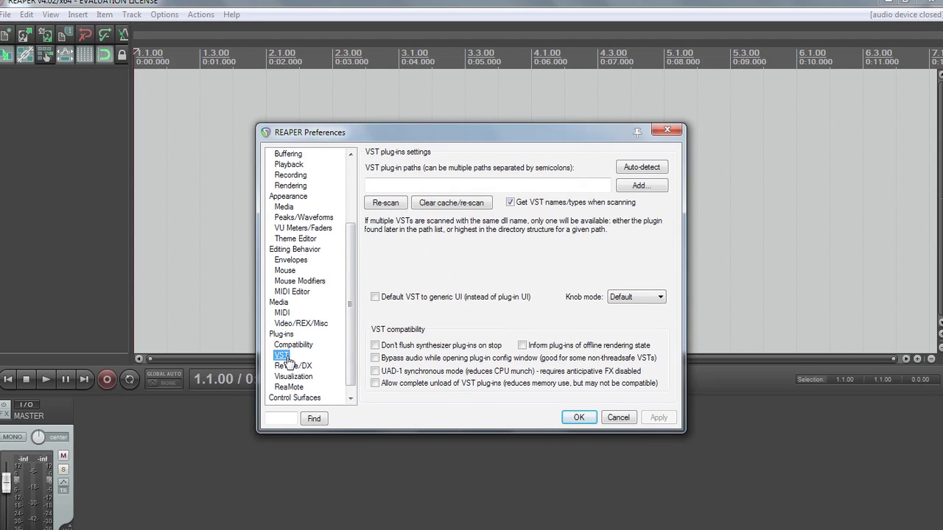
- Add the Line6 POD Farm 2 VST folder as a VST plug-in path
click(641, 184)
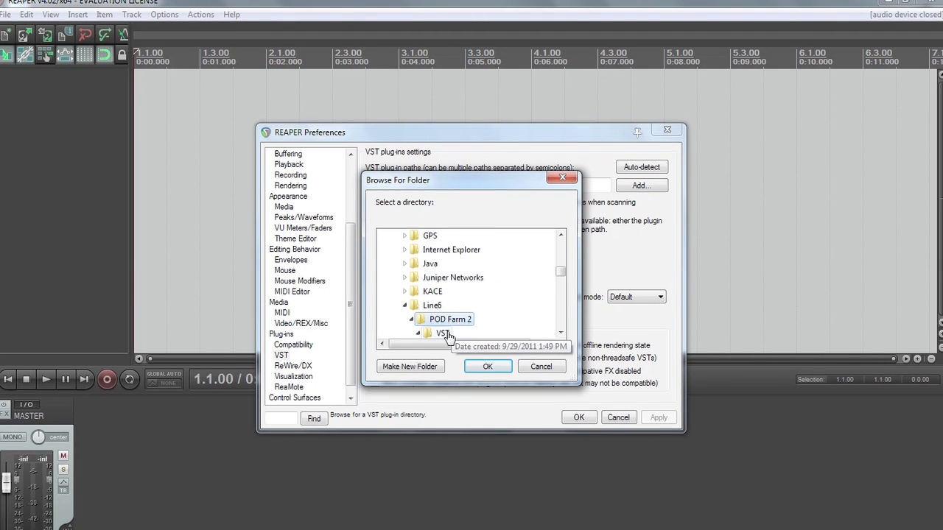
click(488, 366)
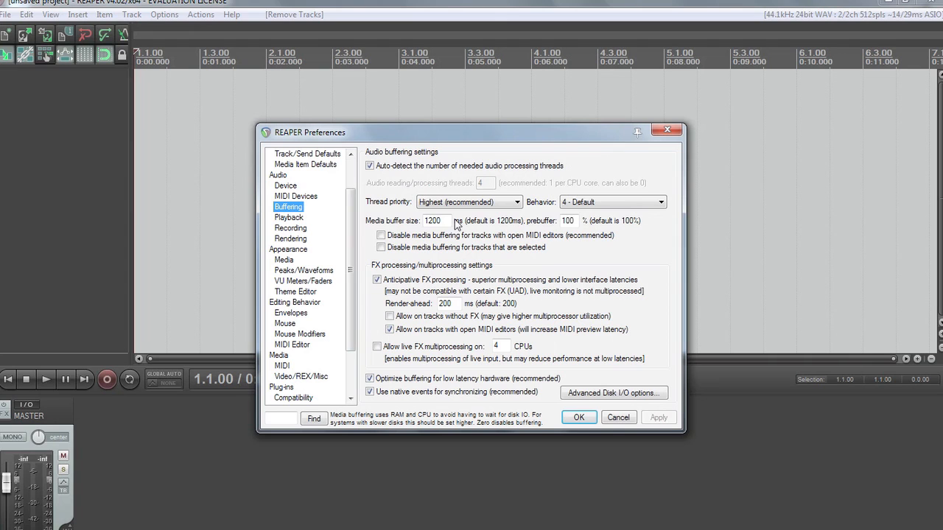
- Set the media buffer size to 100 ms and close Preferences with OK
triple_click(433, 220)
text(100)
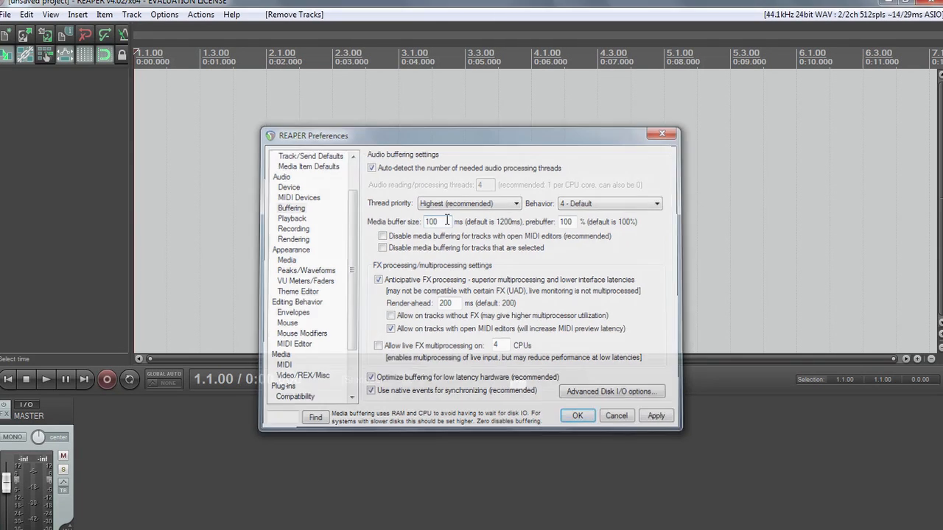
click(578, 416)
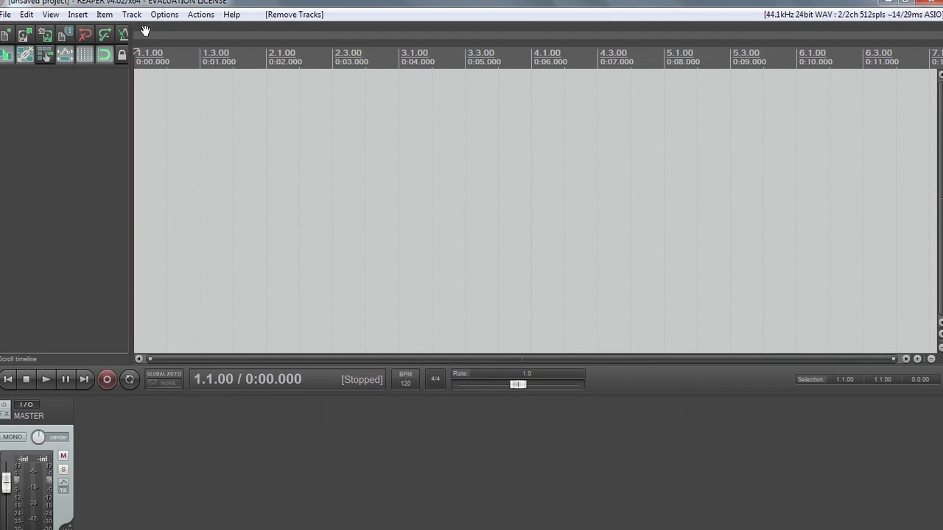
- Insert a new track from the Track menu and record-arm it
click(131, 14)
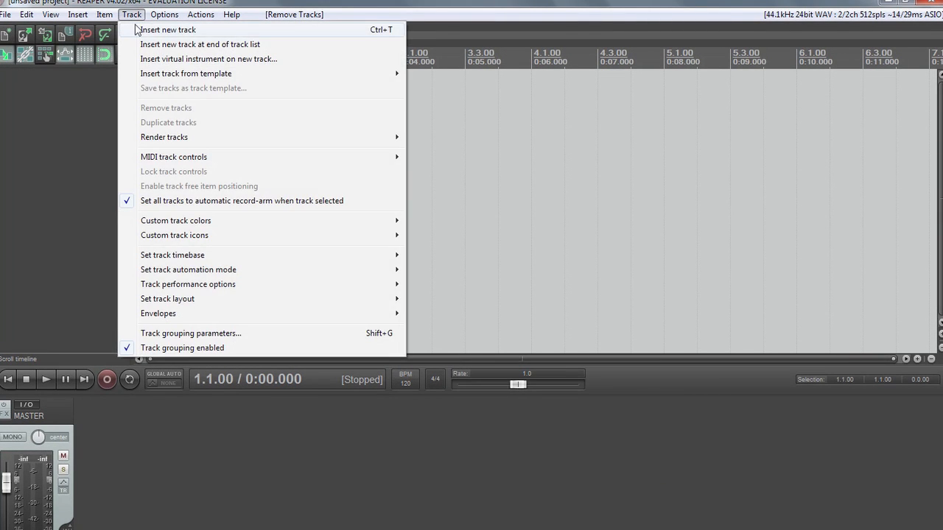
click(167, 29)
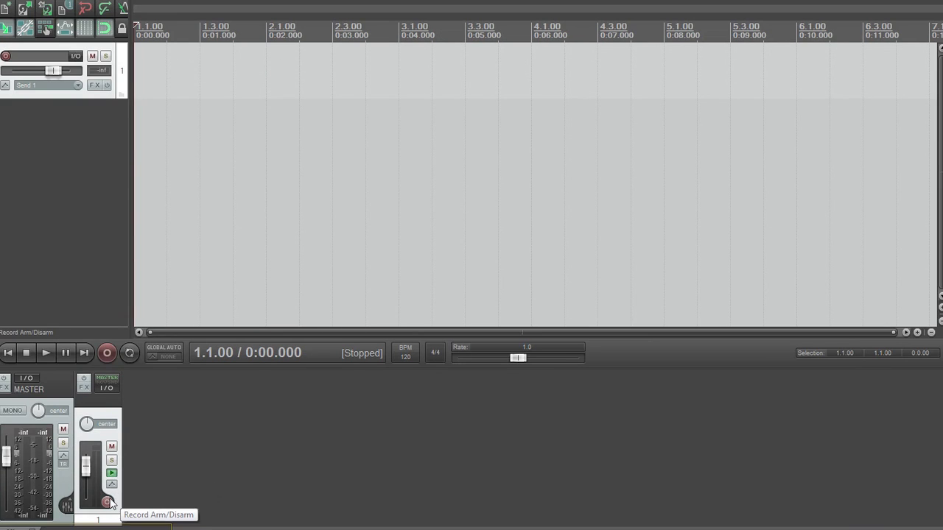
click(107, 503)
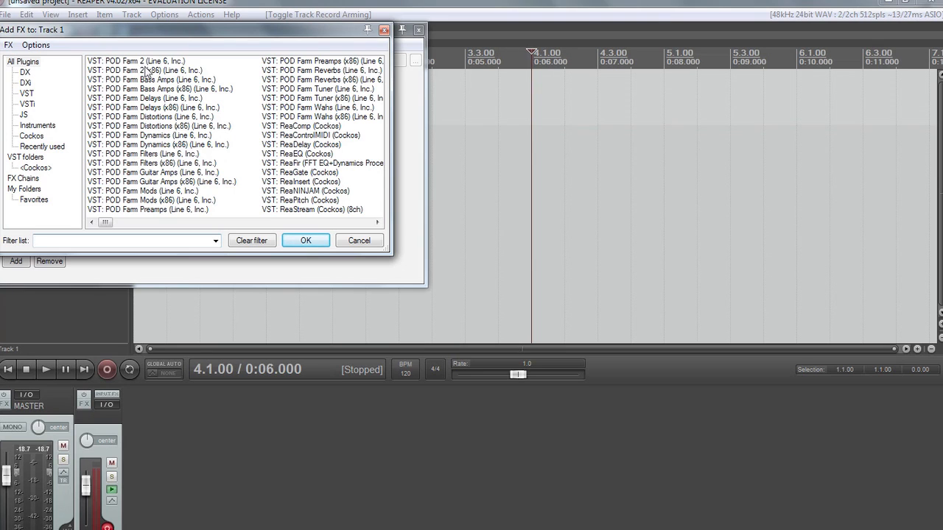
- Load POD Farm 2 on Track 1 and add the Console preamp and Classic Distortion
click(305, 240)
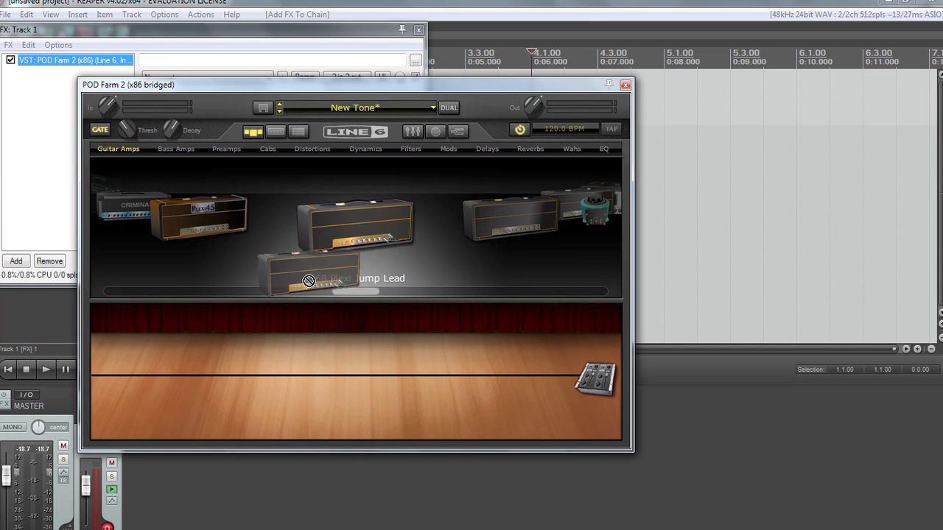
click(226, 148)
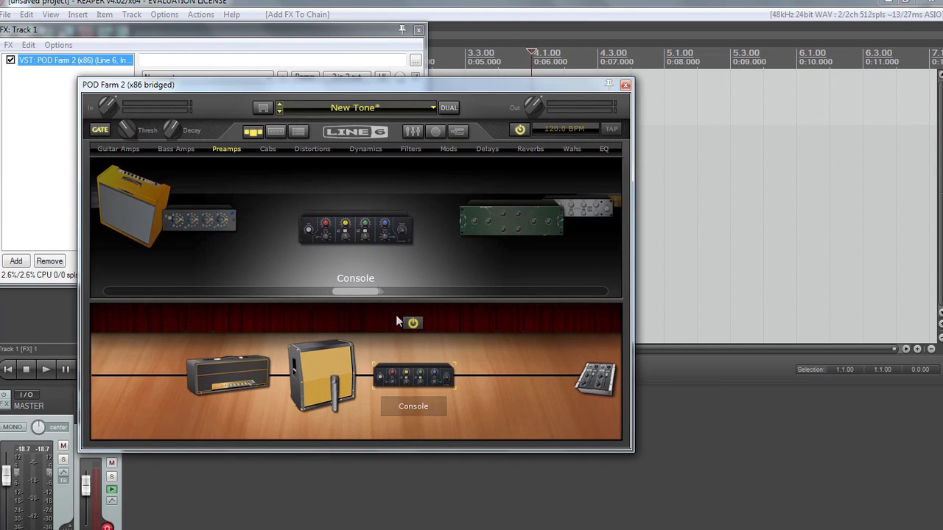
click(312, 148)
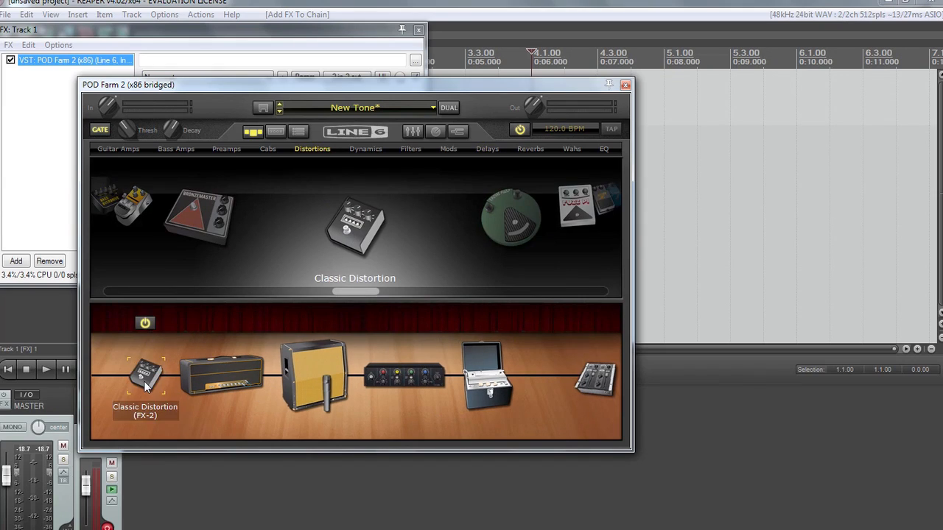
click(626, 84)
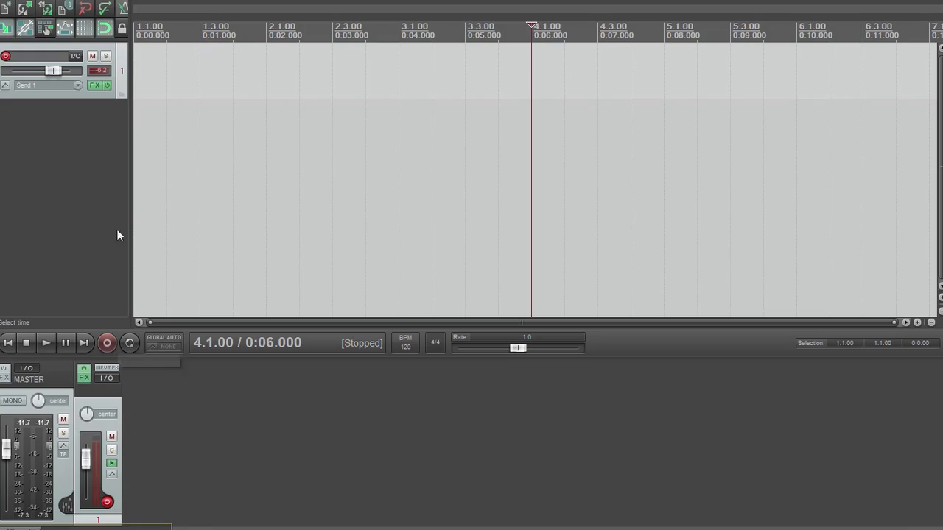
mouse_move(107, 343)
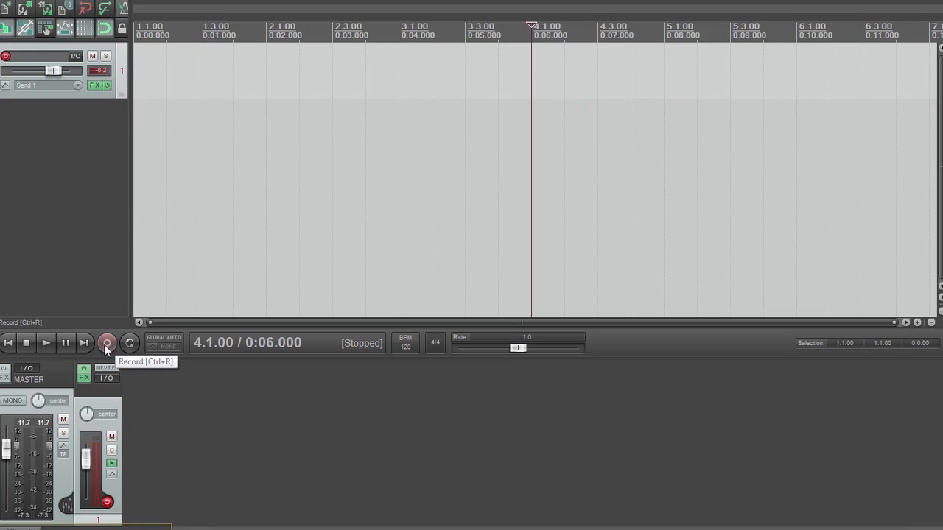